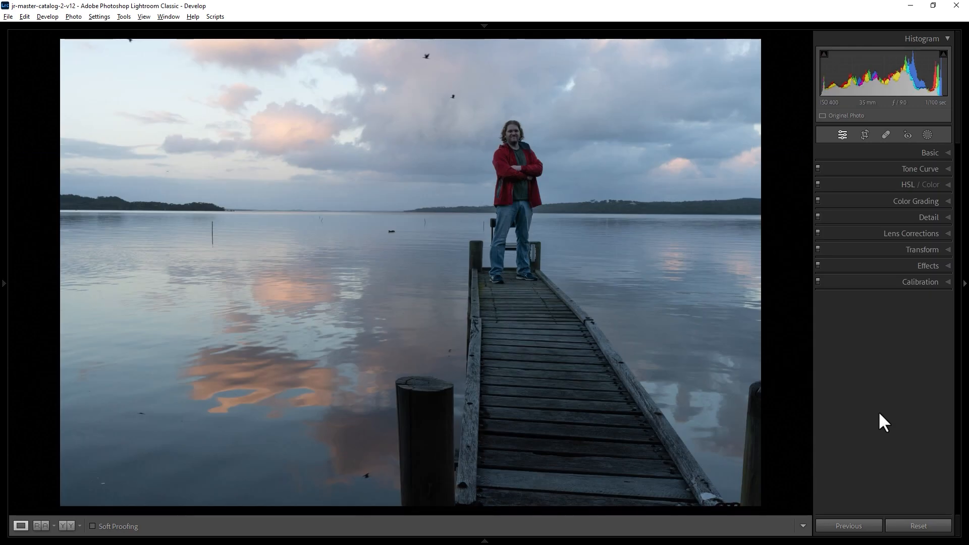
mouse_move(864, 135)
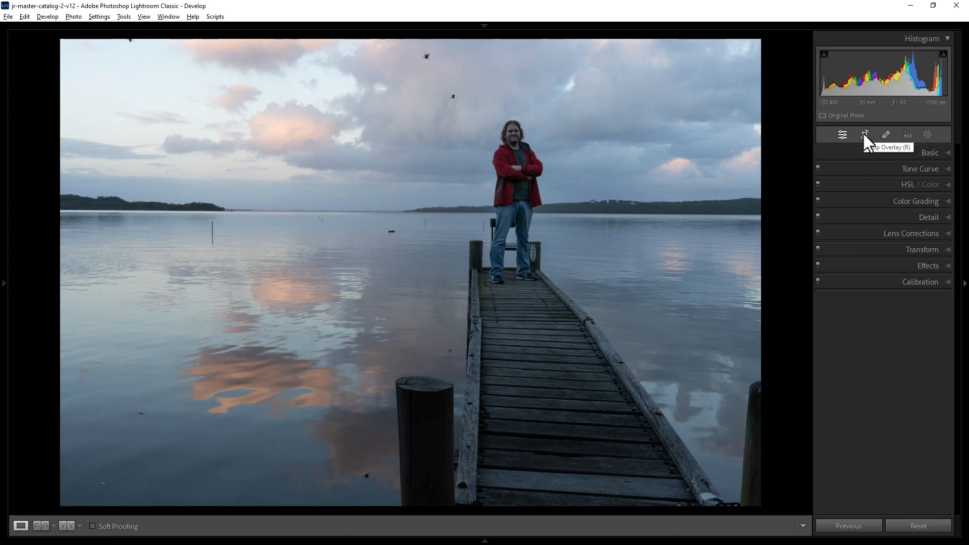
Activate the Crop Overlay tool on the pier photo
left_click(864, 135)
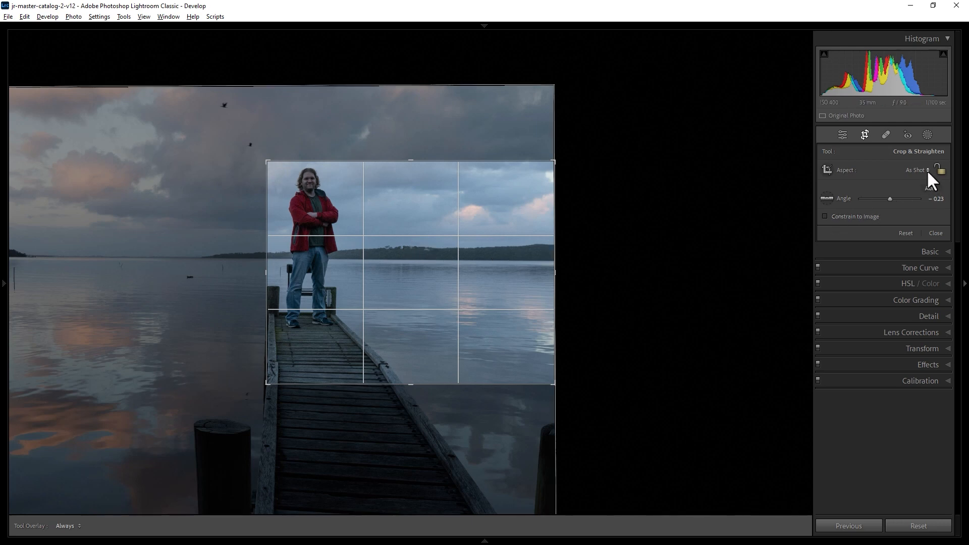
Try a 1 x 1 square crop, then constrain it to a 16 x 9 ratio
left_click(915, 169)
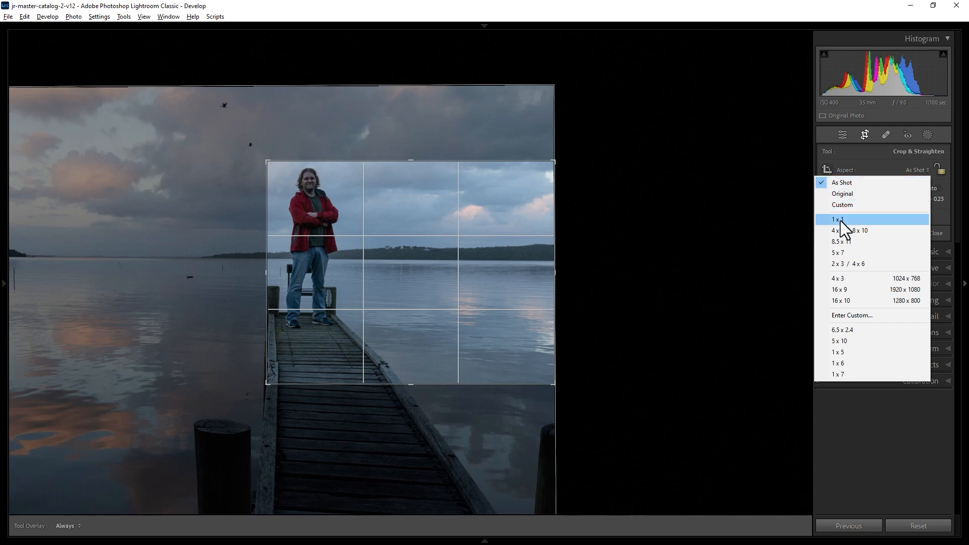
mouse_move(851, 232)
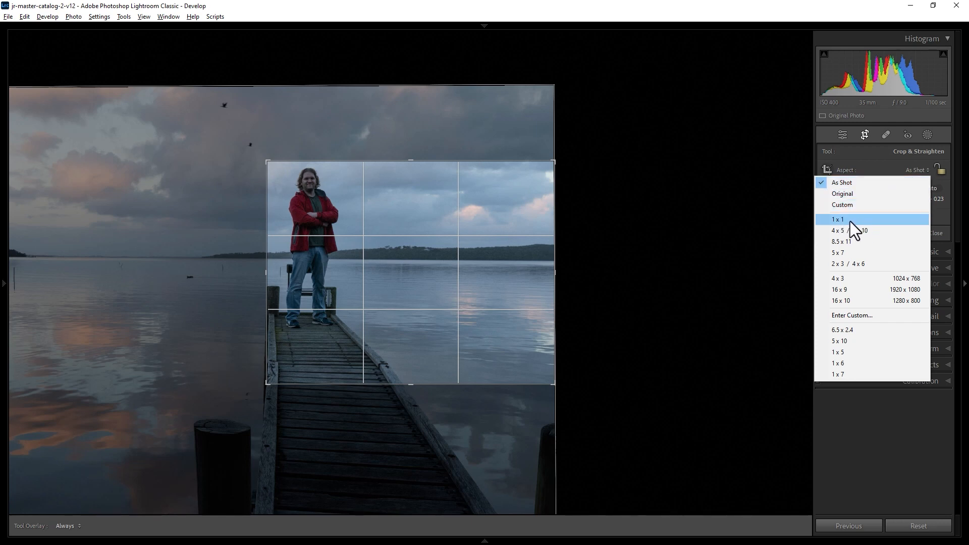
left_click(837, 219)
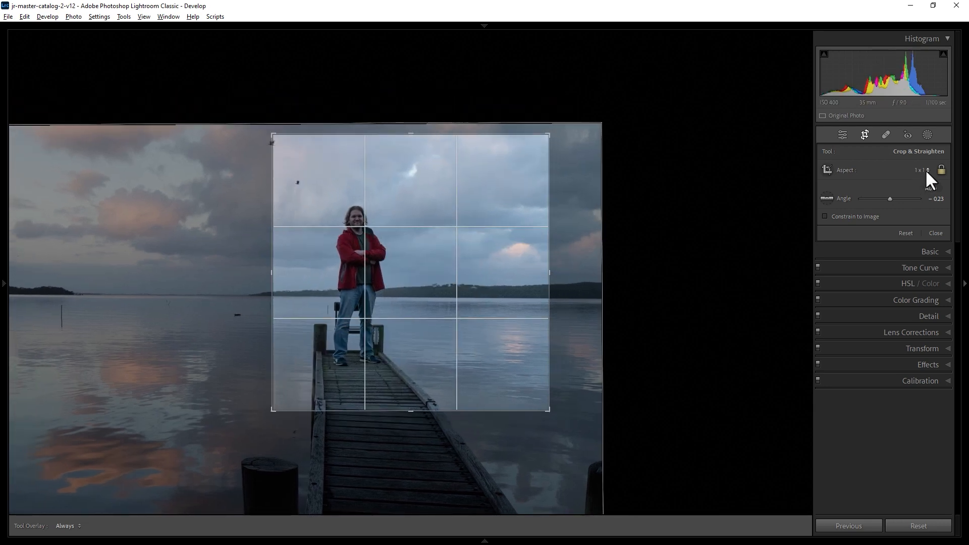
left_click(919, 169)
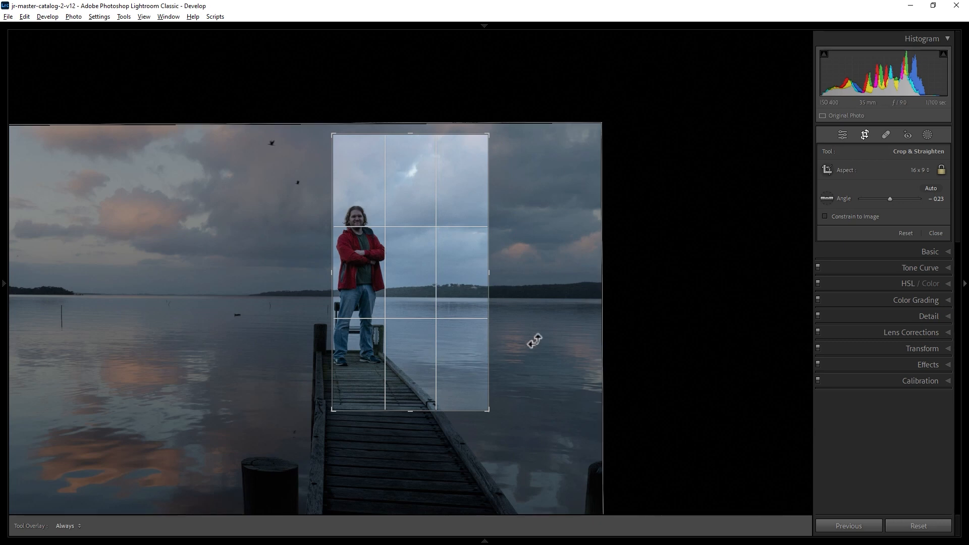
mouse_move(533, 344)
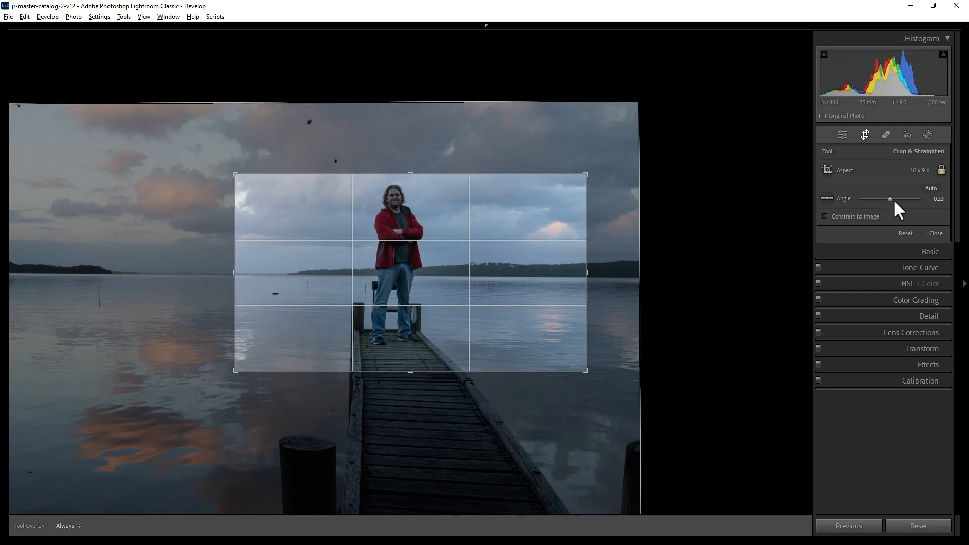
Reset the crop aspect to the photo's Original proportions
left_click(922, 169)
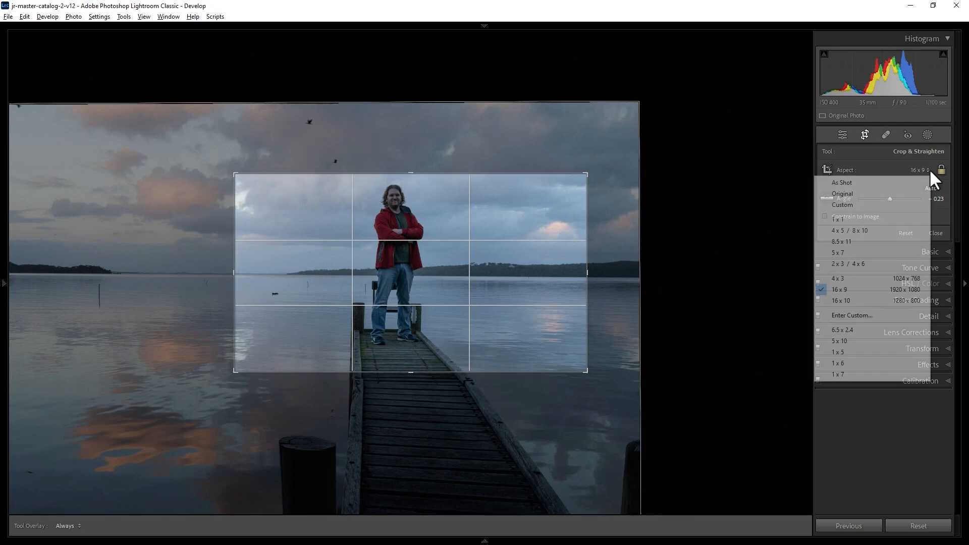
left_click(841, 193)
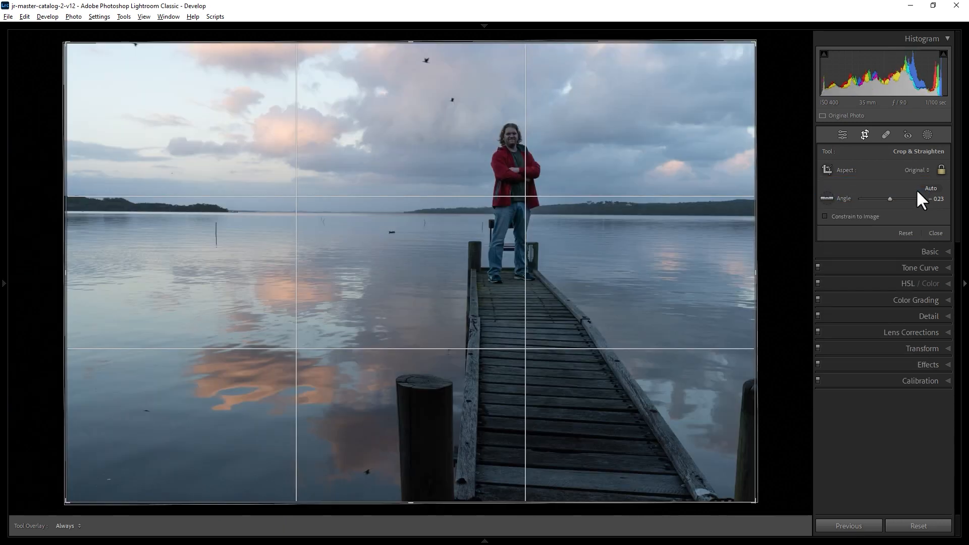
mouse_move(934, 178)
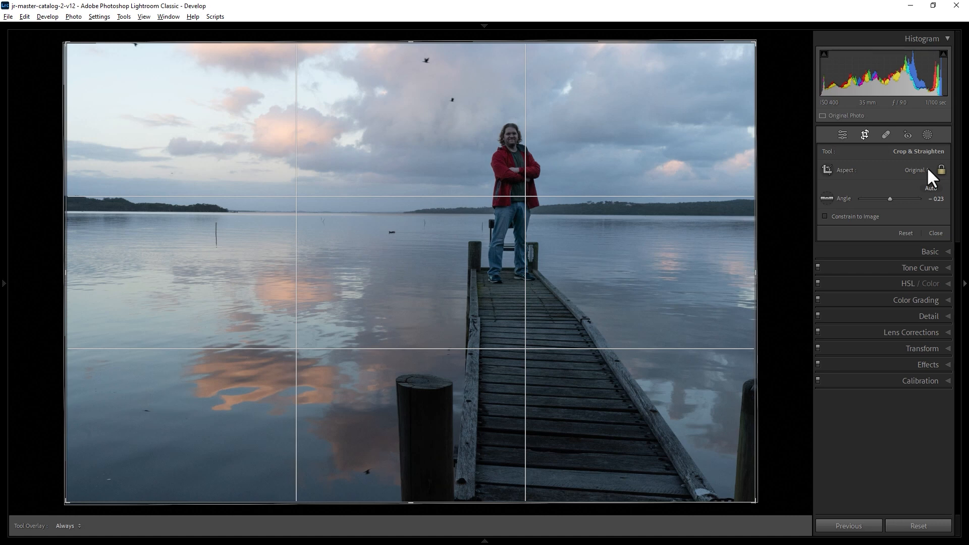
Define a custom 2 x 1 aspect ratio for a wide landscape crop
left_click(917, 169)
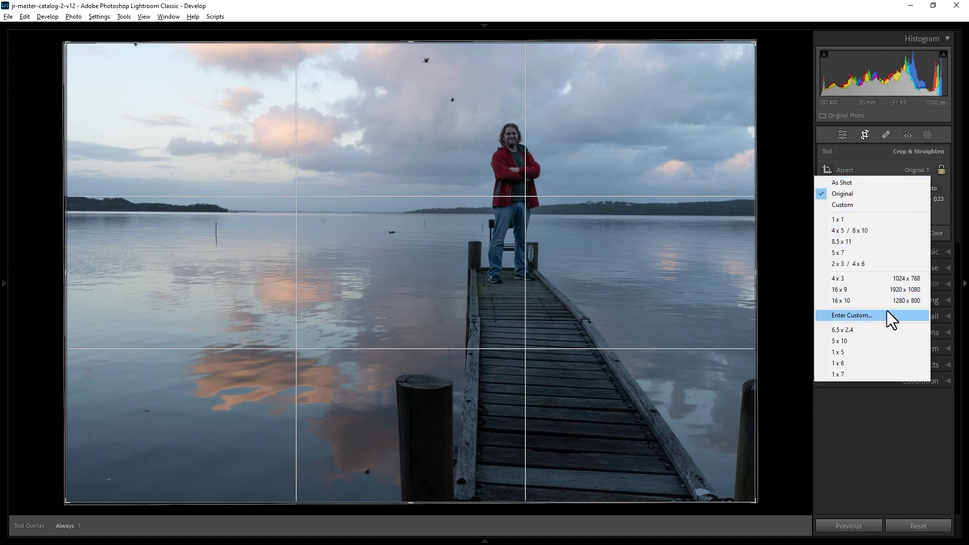
left_click(852, 314)
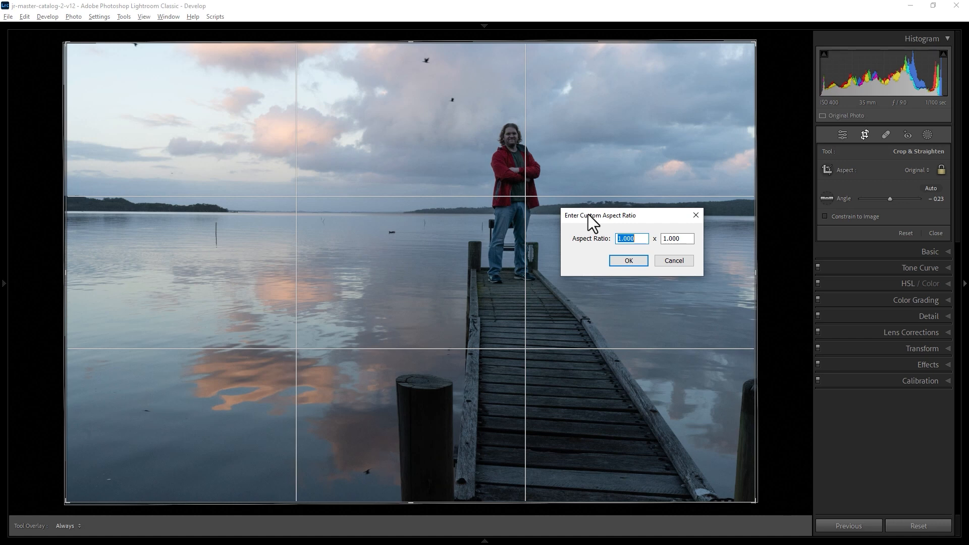
type("2")
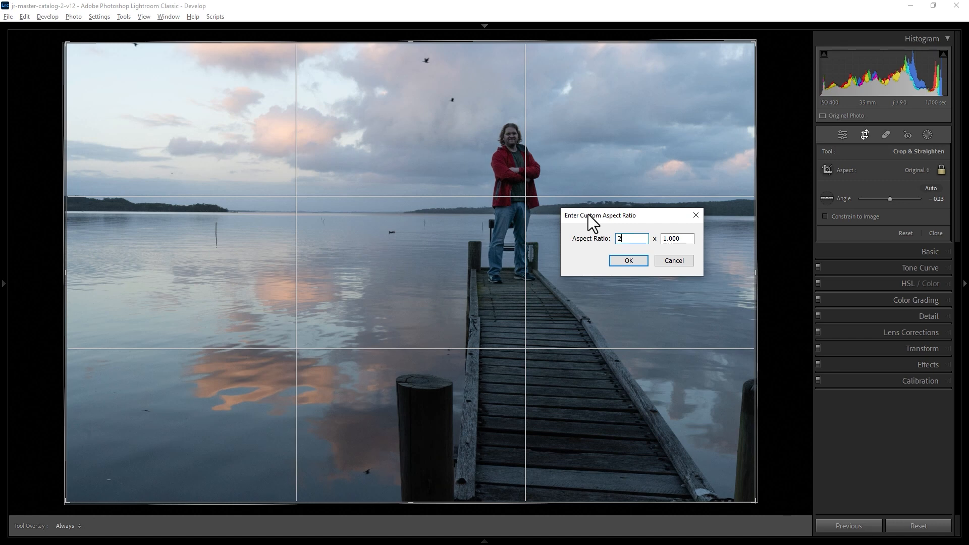
left_click(677, 238)
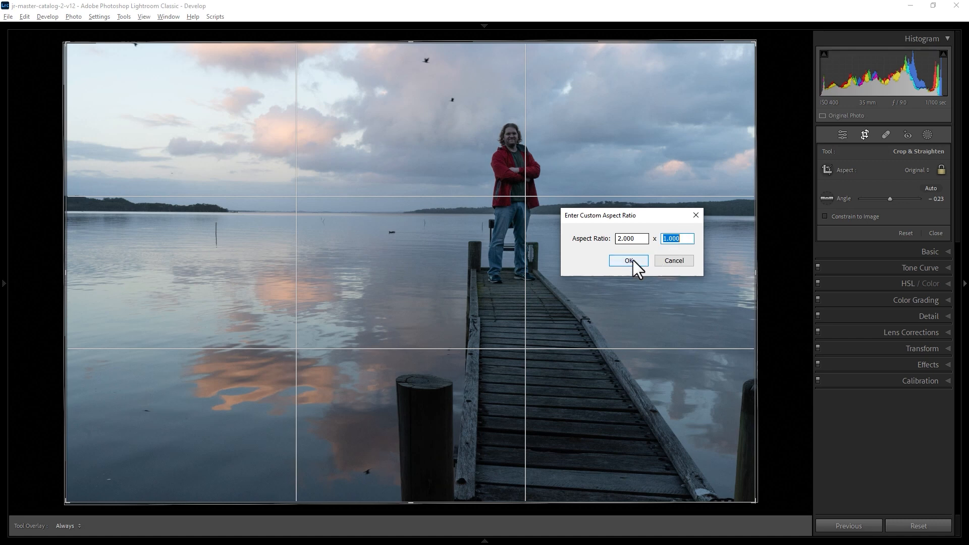
left_click(628, 260)
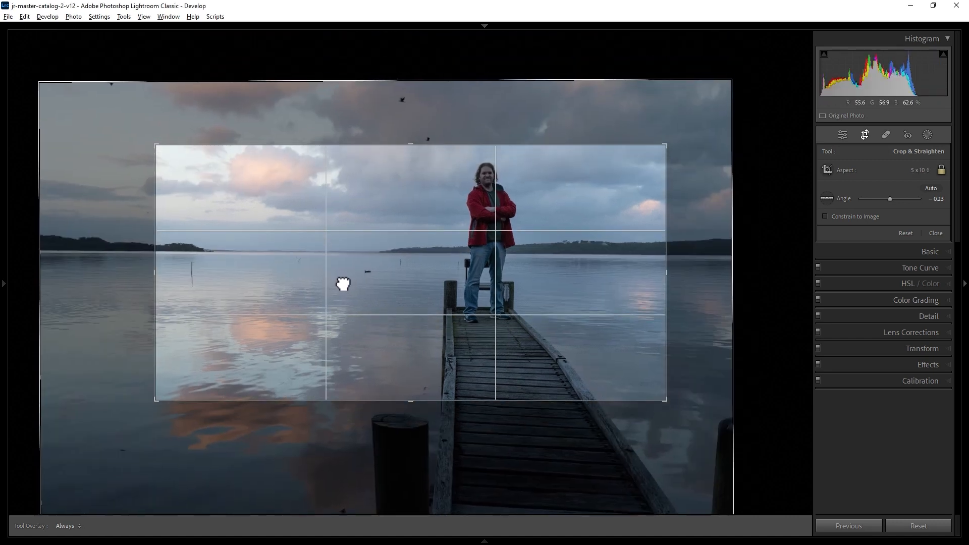
Shift the image within the 2:1 frame and apply the crop
left_click_drag(343, 283, 339, 296)
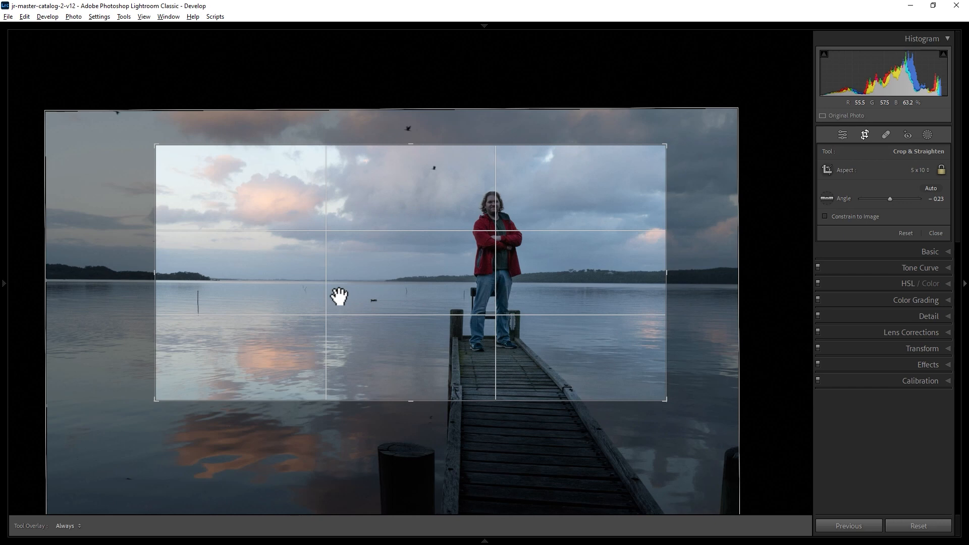
left_click(935, 232)
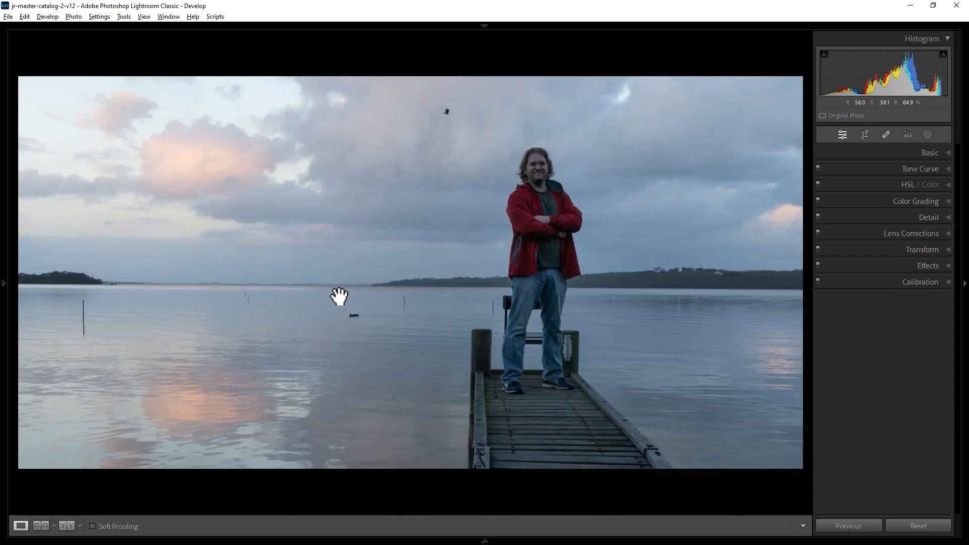